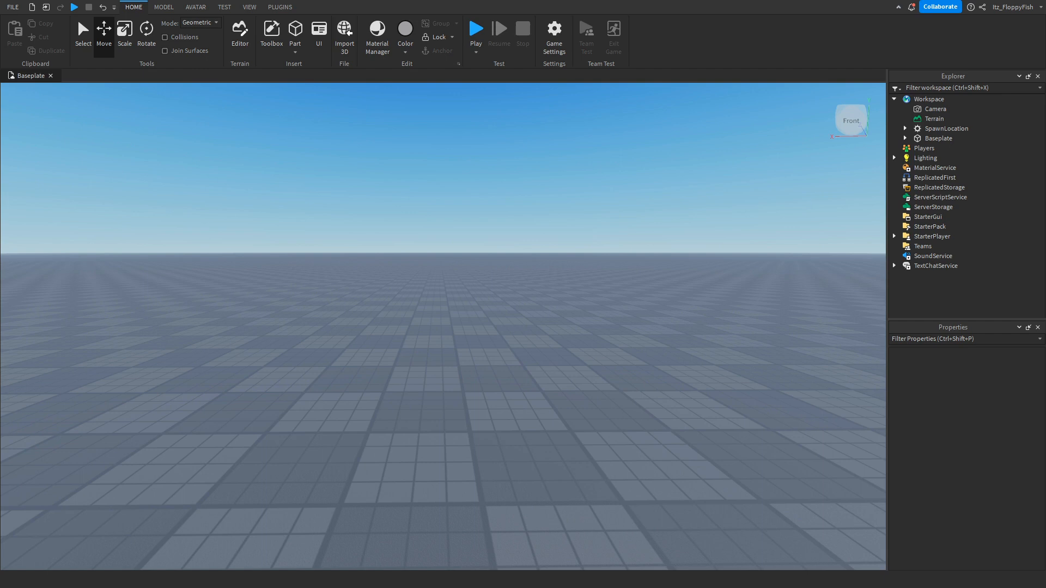
Browse Studio's toolbar, checking the View tab options before returning to Home.
{"action": "left_click", "coordinate": [475, 28]}
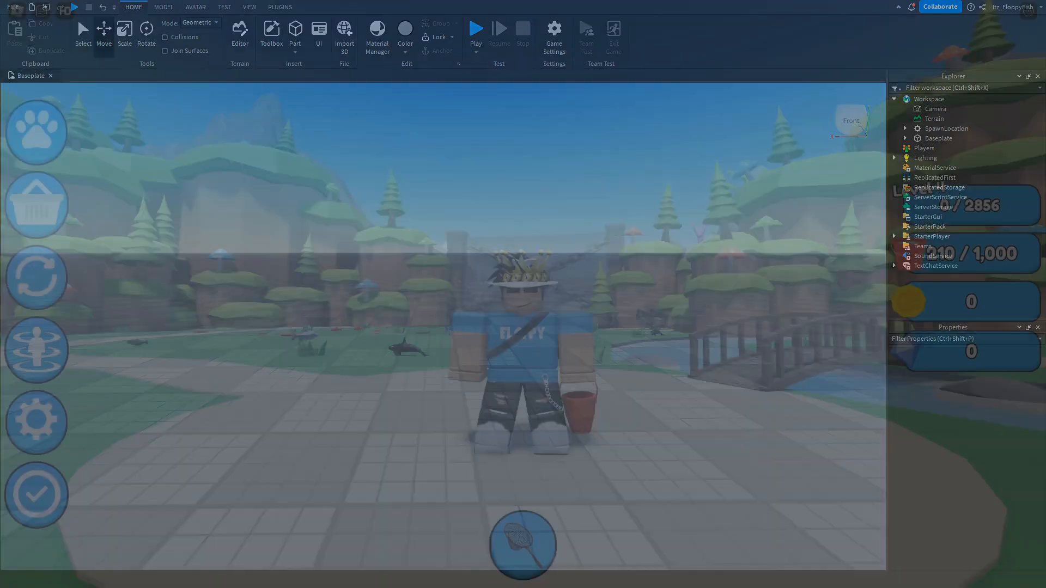
{"action": "left_click", "coordinate": [476, 28]}
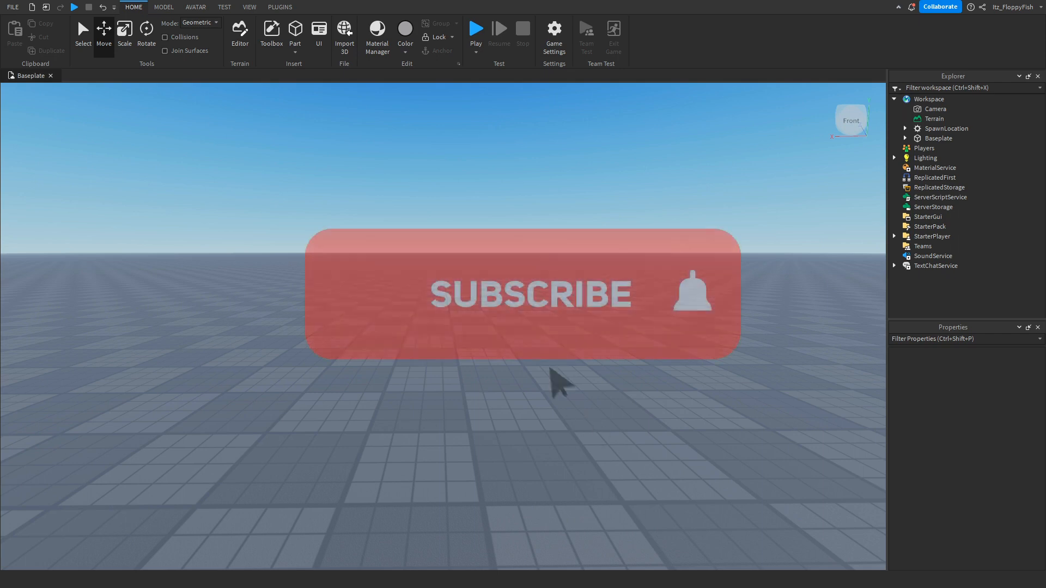
{"action": "left_click", "coordinate": [557, 385]}
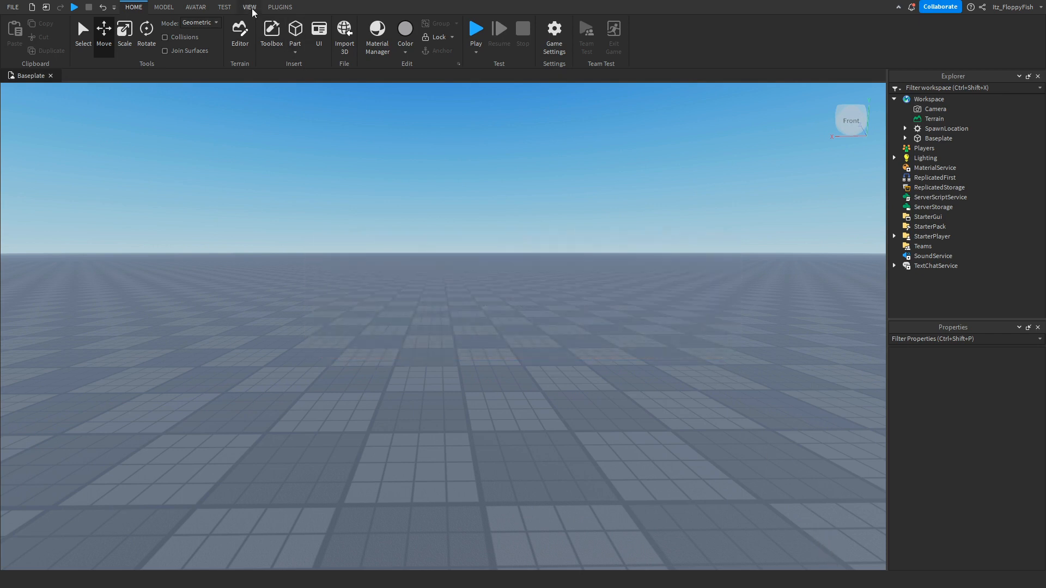
{"action": "left_click", "coordinate": [249, 7]}
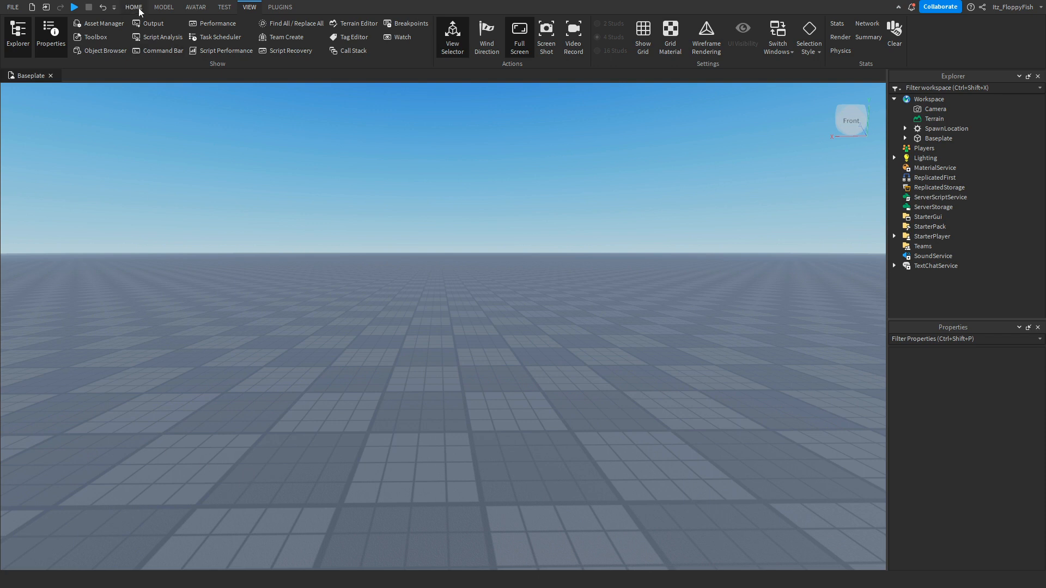
{"action": "left_click", "coordinate": [132, 7]}
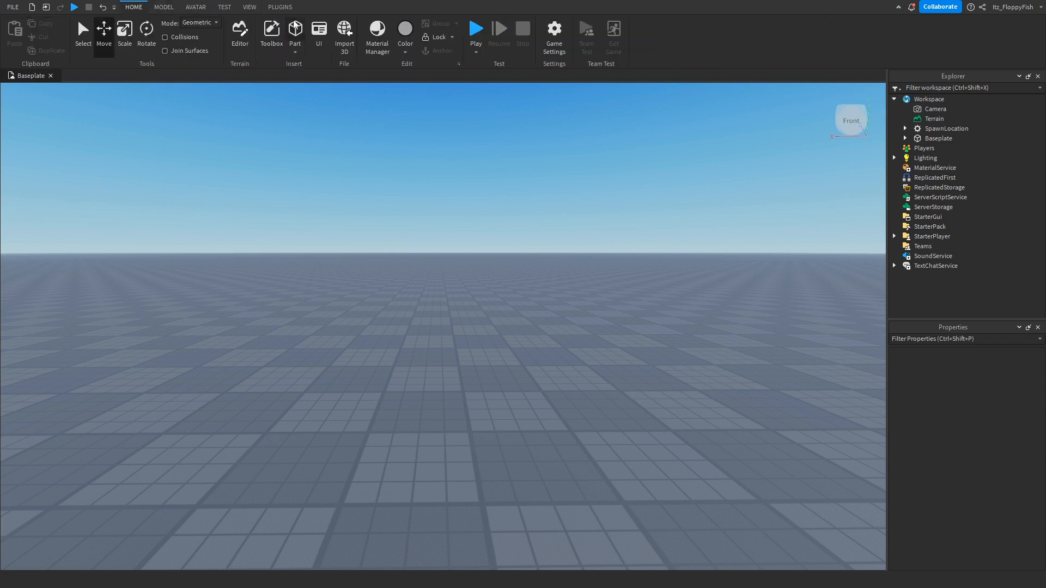
Insert a Part, shrink it to a small block, and color it Pastel Blue.
{"action": "left_click", "coordinate": [295, 30]}
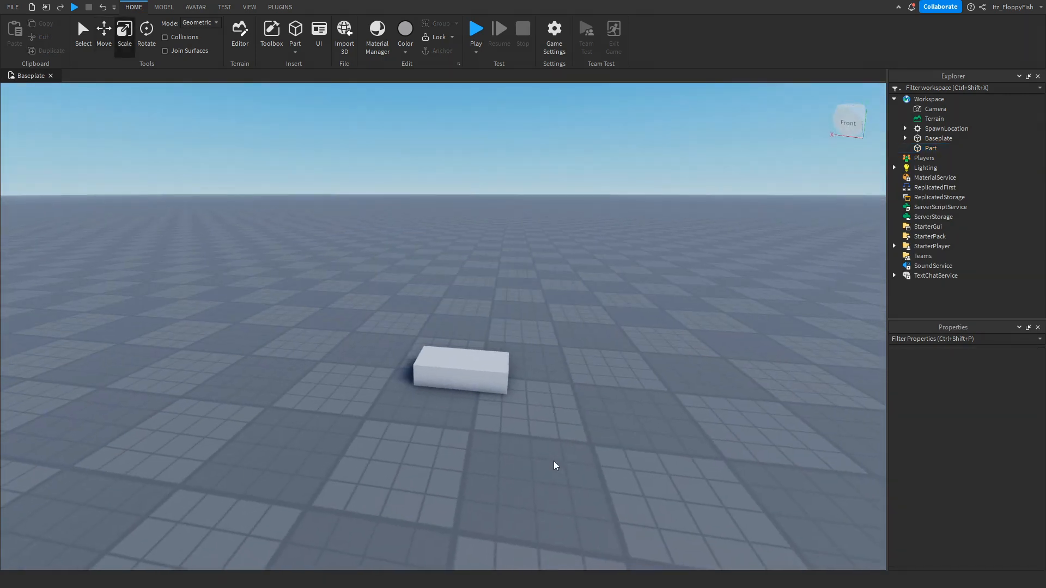
{"action": "left_click", "coordinate": [456, 373]}
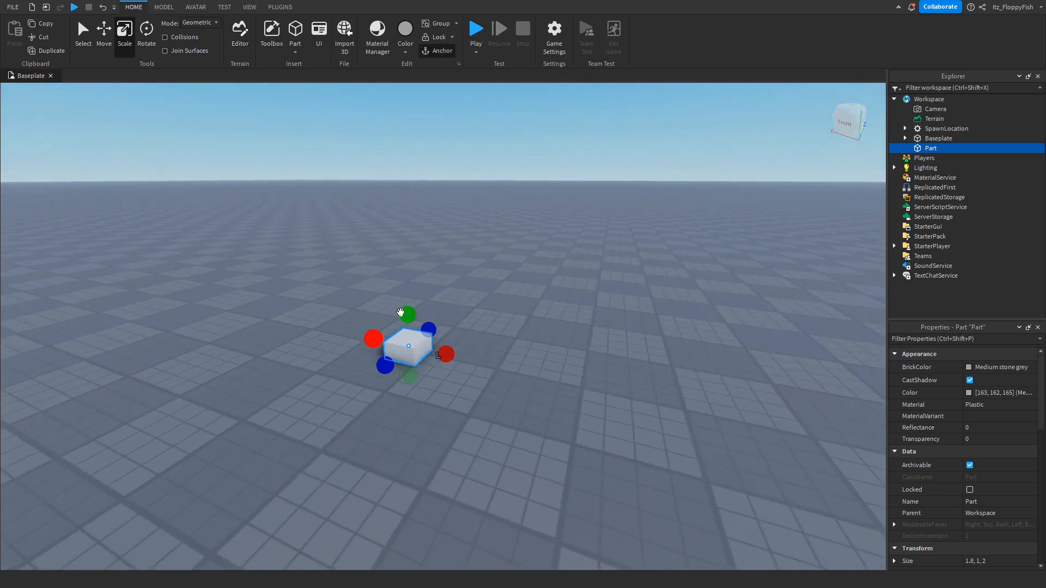
{"action": "left_click", "coordinate": [570, 414]}
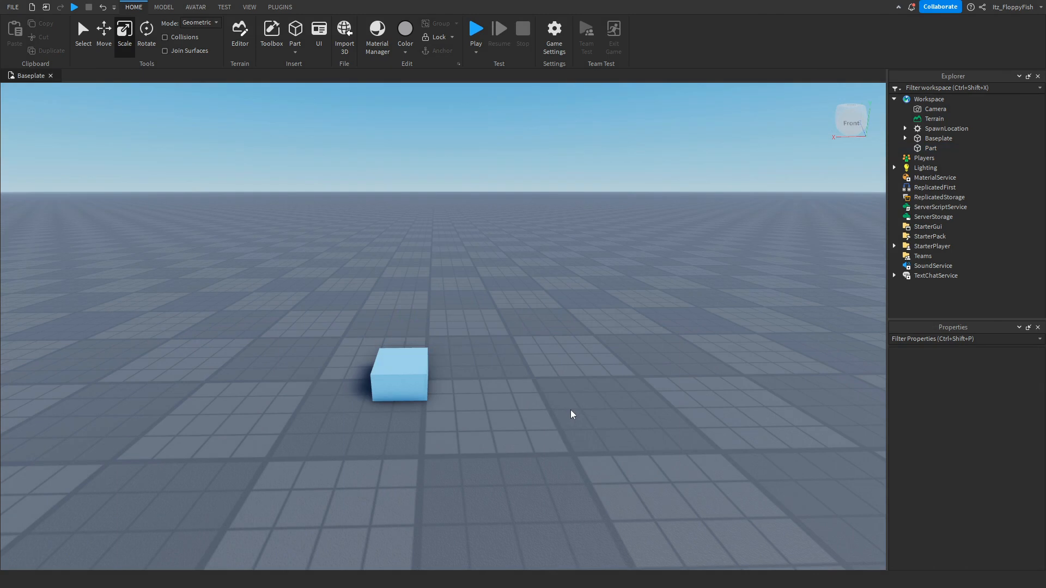
Add a ProximityPrompt inside the Part and set its HoldDuration to 1.
{"action": "left_click", "coordinate": [930, 148]}
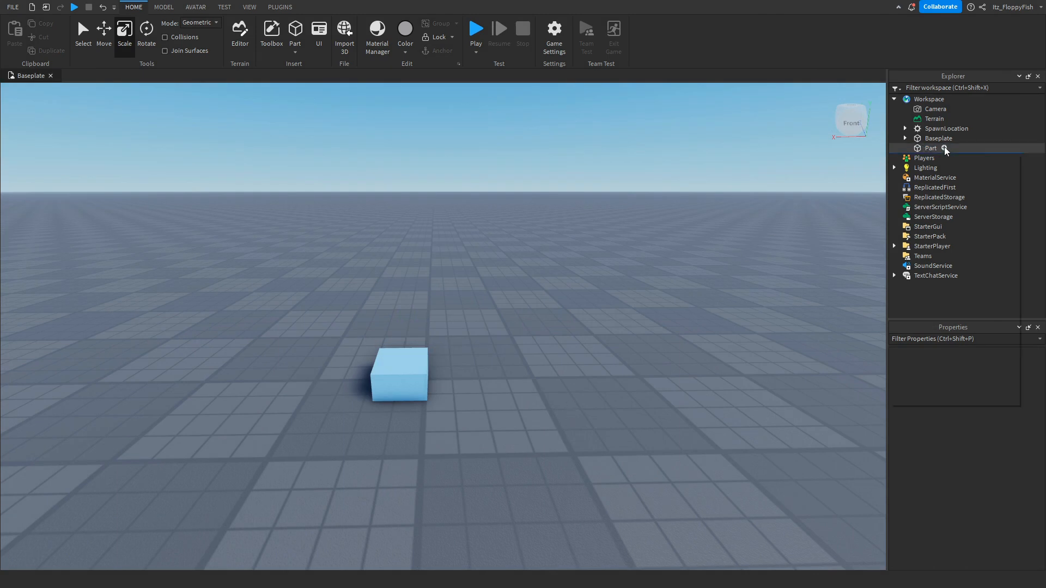
{"action": "left_click", "coordinate": [945, 148]}
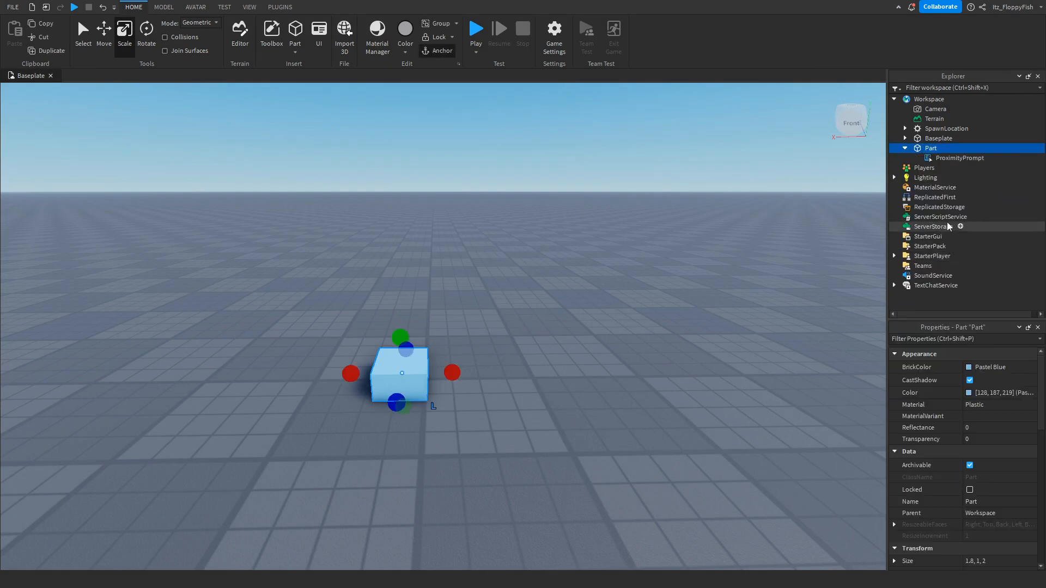
{"action": "left_click", "coordinate": [961, 157]}
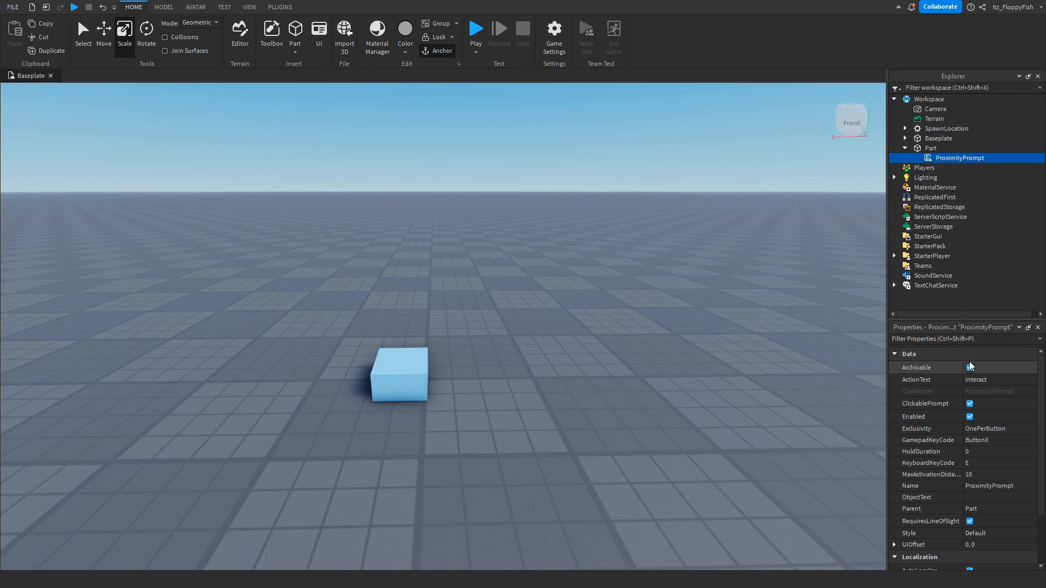
{"action": "left_click", "coordinate": [969, 368]}
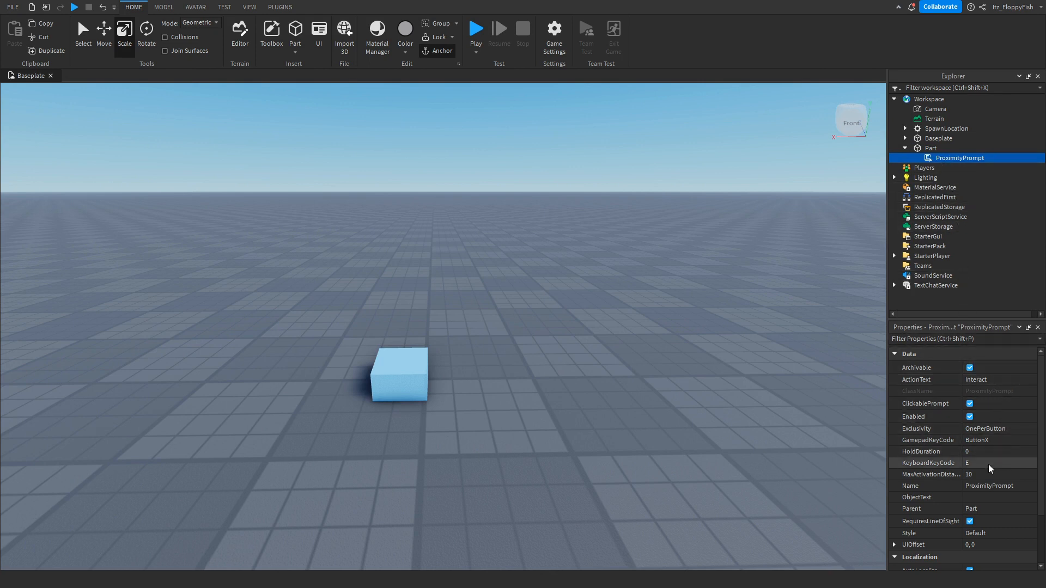
{"action": "left_click", "coordinate": [997, 451]}
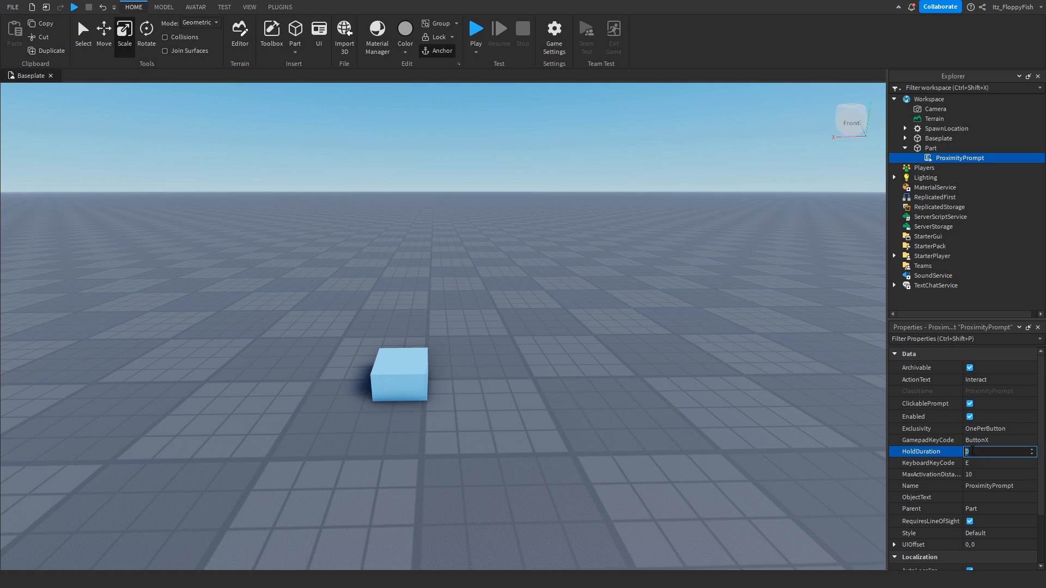
{"action": "type", "text": "1"}
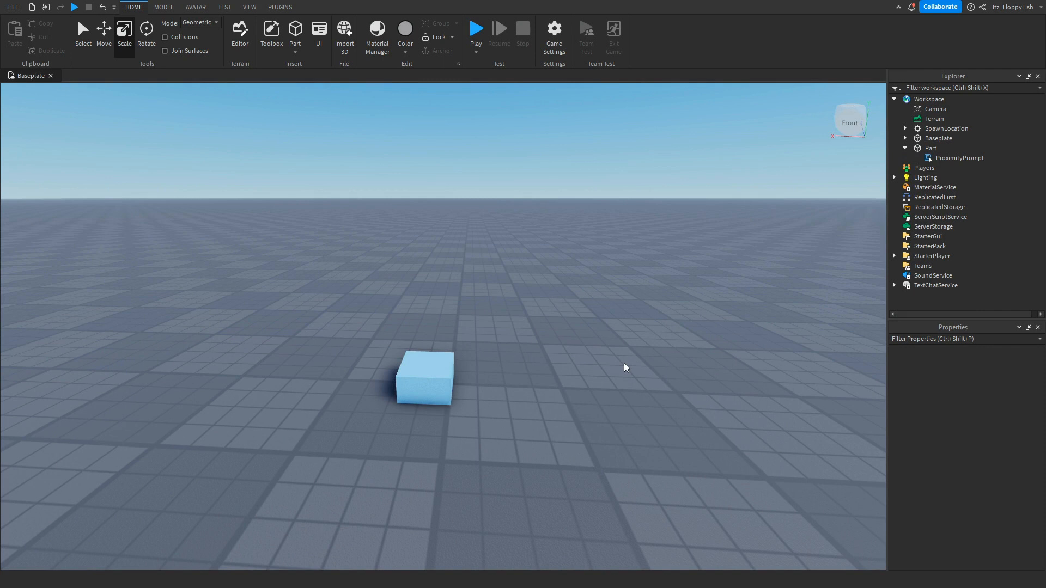
{"action": "mouse_move", "coordinate": [607, 289]}
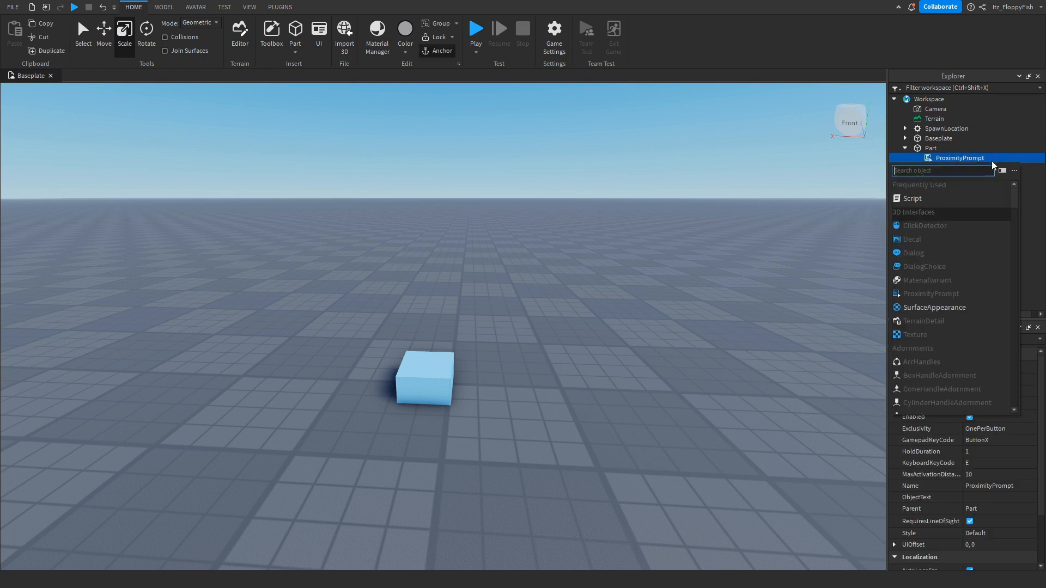
Insert a Script into the ProximityPrompt and select its default print line.
{"action": "left_click", "coordinate": [911, 198]}
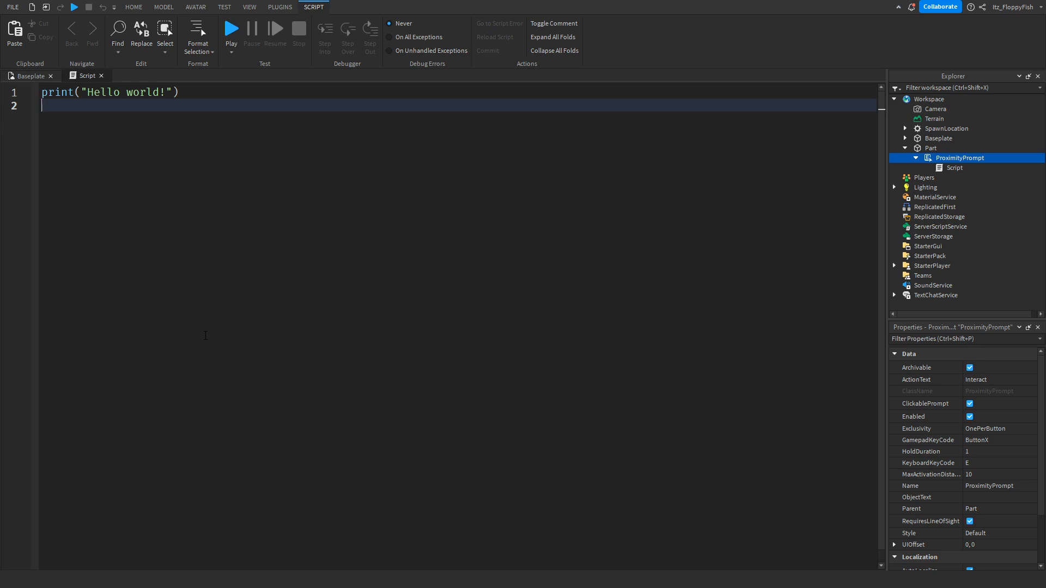
{"action": "triple_click", "coordinate": [107, 92]}
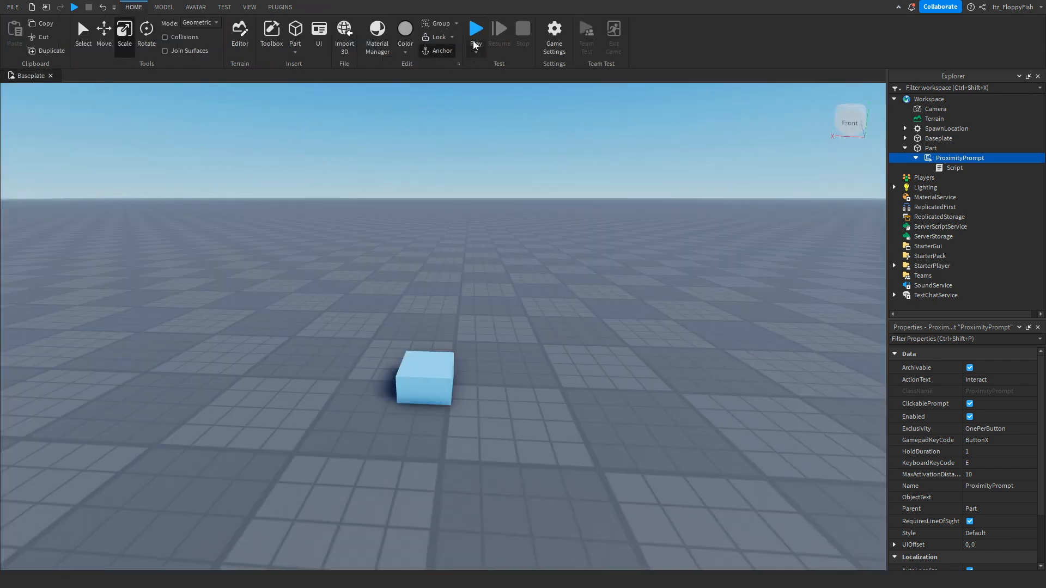
Start a Play test of the game.
{"action": "left_click", "coordinate": [475, 29]}
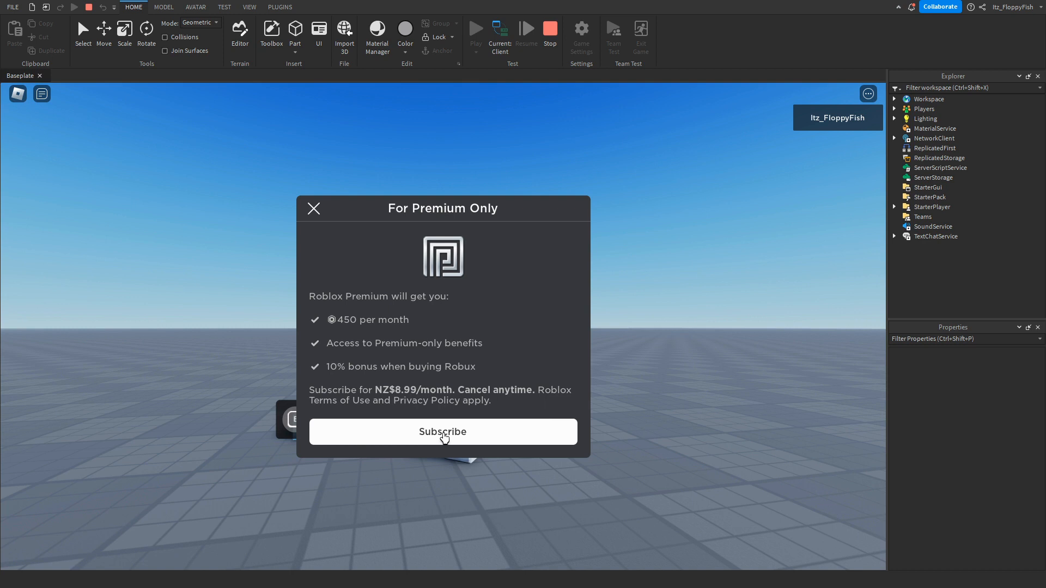
{"action": "mouse_move", "coordinate": [458, 434]}
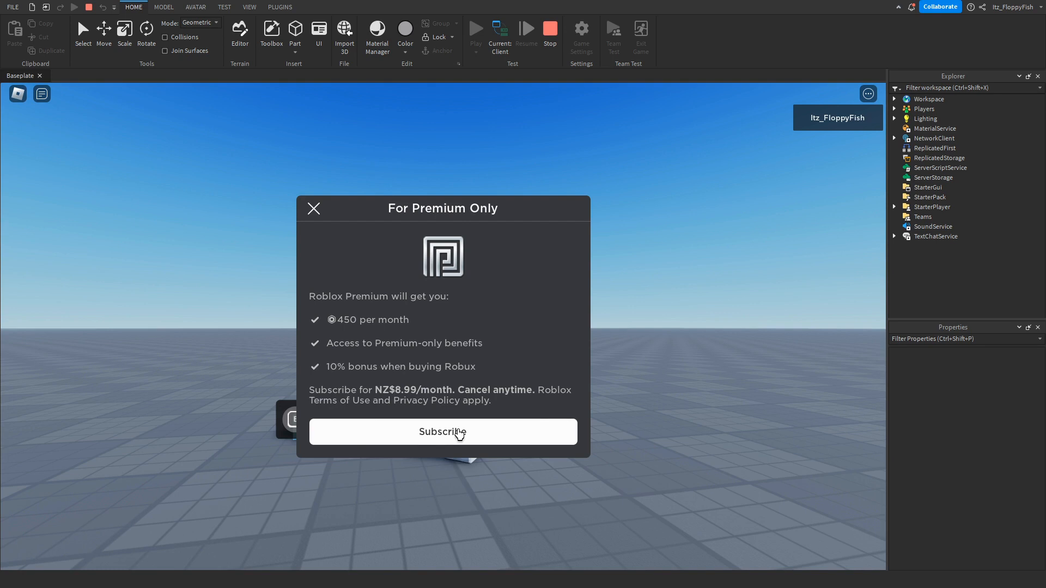
{"action": "mouse_move", "coordinate": [450, 417]}
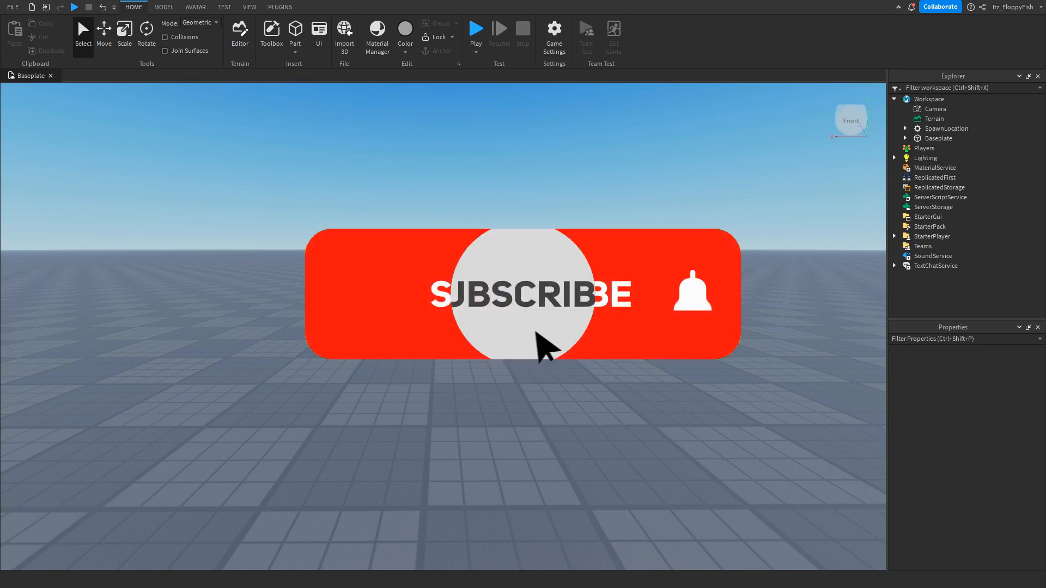
{"action": "left_click", "coordinate": [527, 295]}
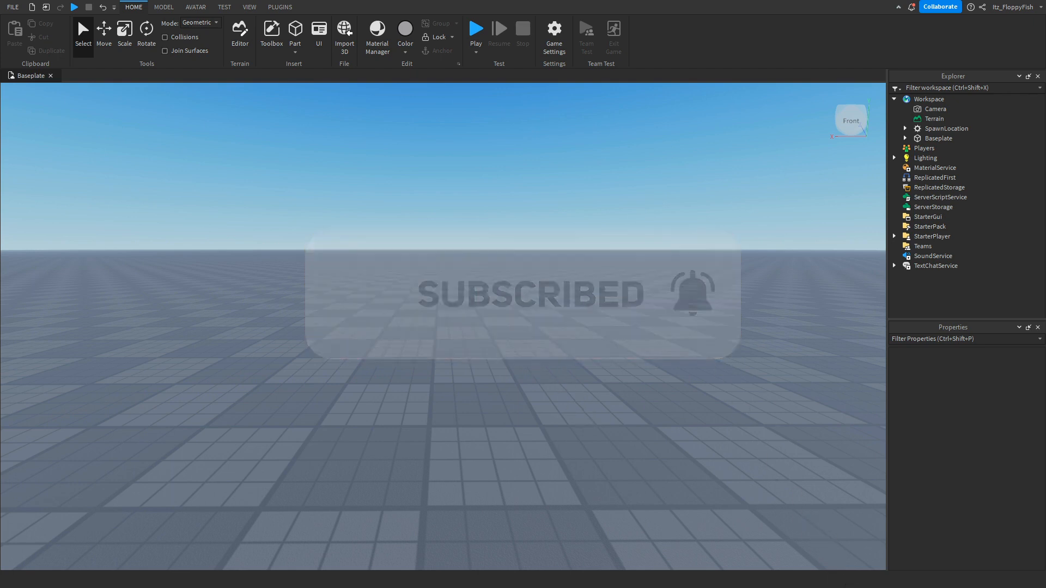